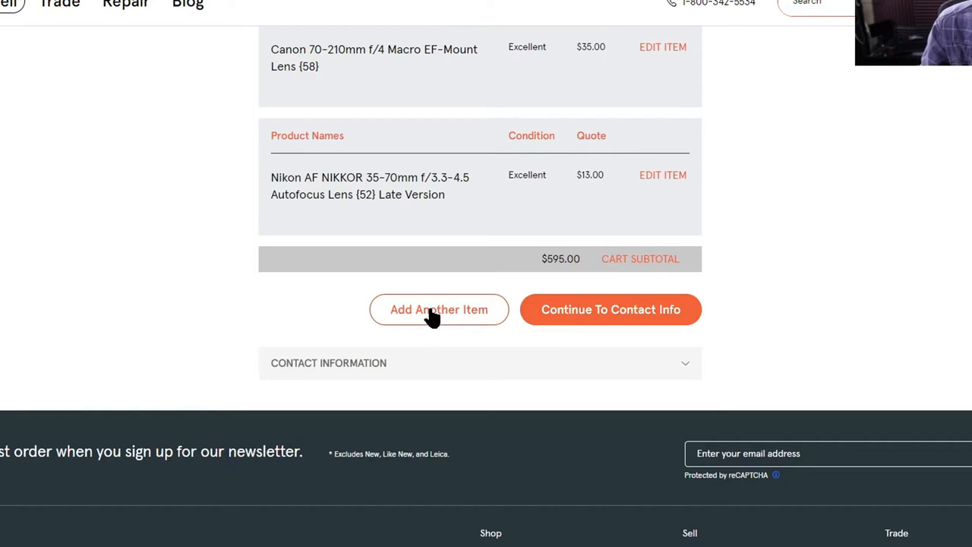
Add another item row to the KEH quote and enter 'canon' as the product name.
left_click(439, 309)
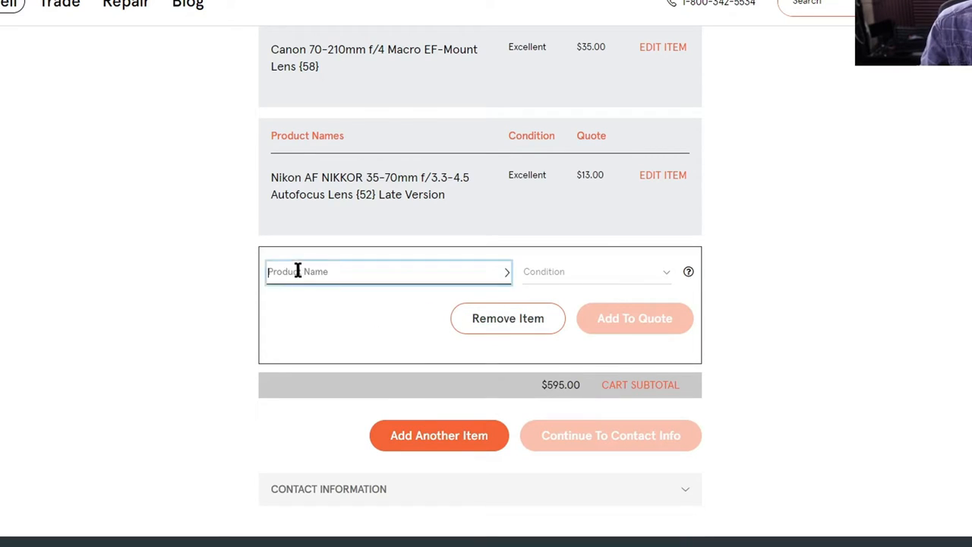
type("canon")
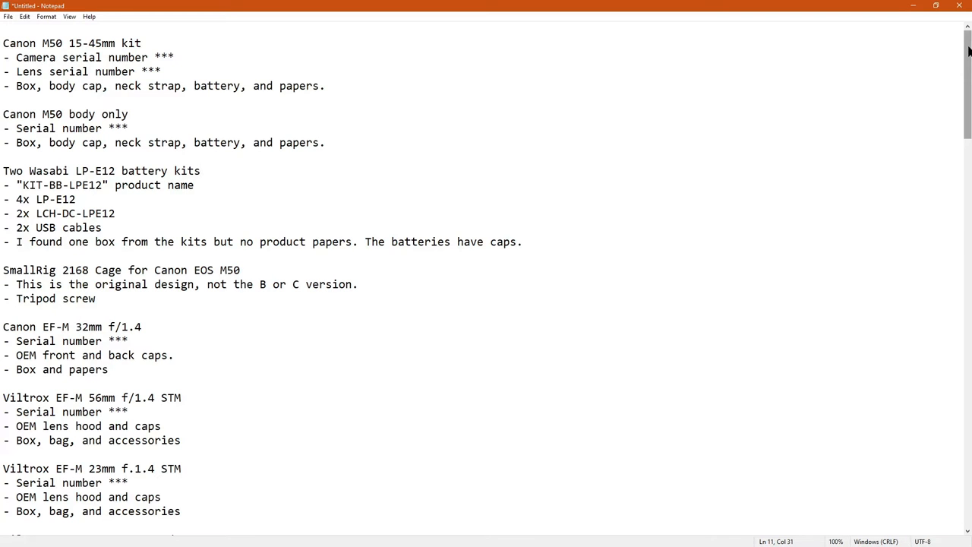
scroll("down", 3)
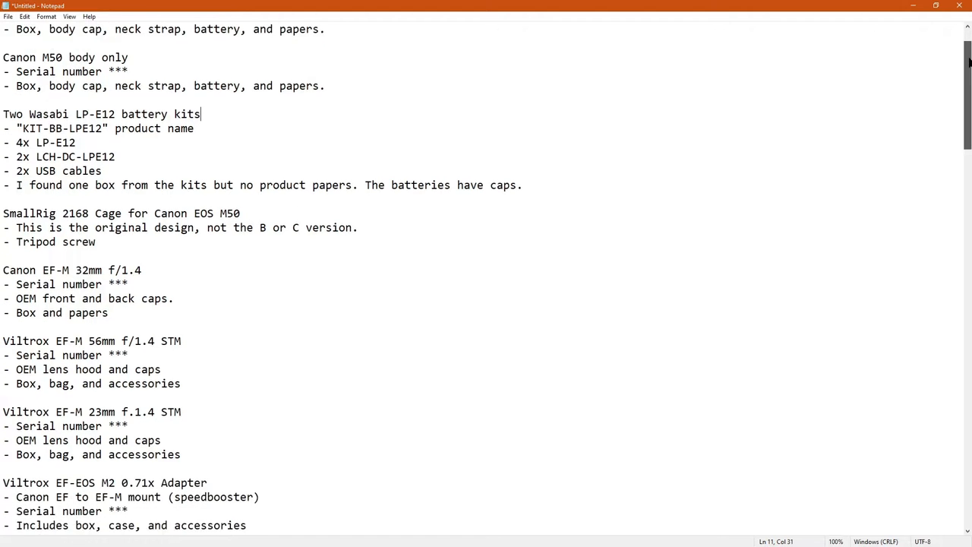
scroll("down", 3)
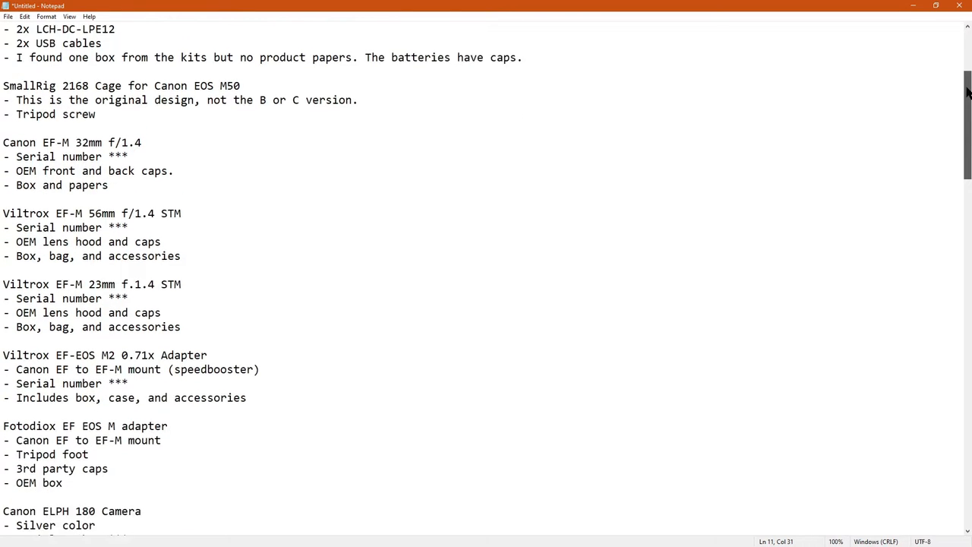
scroll("down", 3)
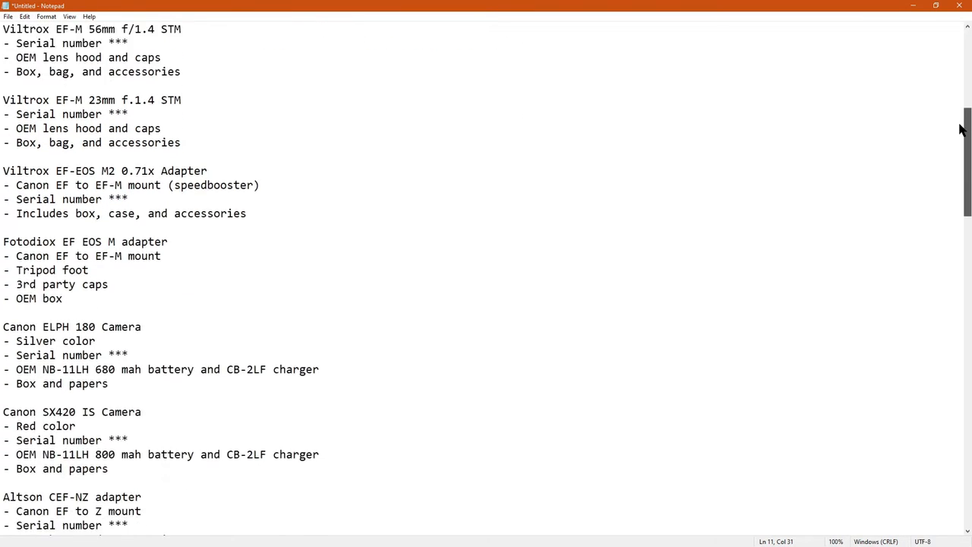
scroll("down", 3)
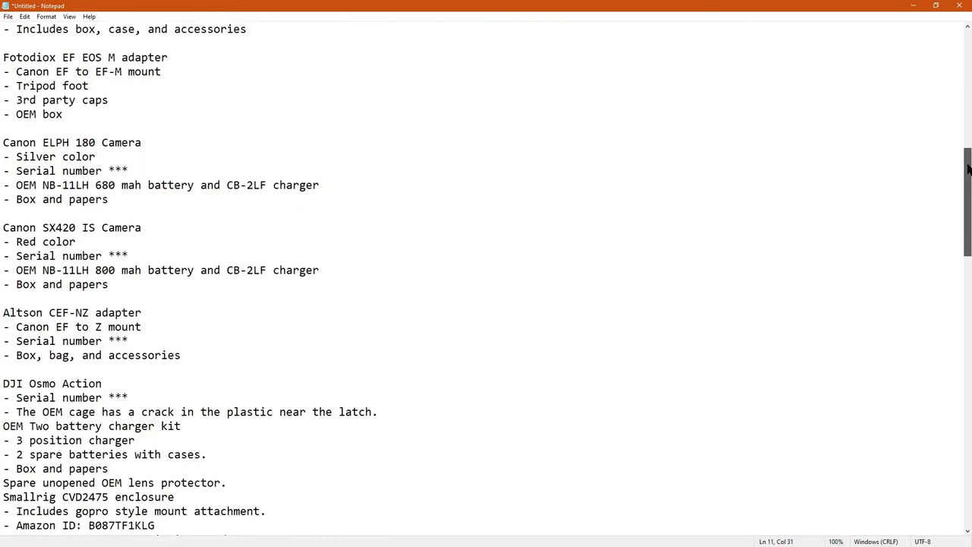
scroll("down", 3)
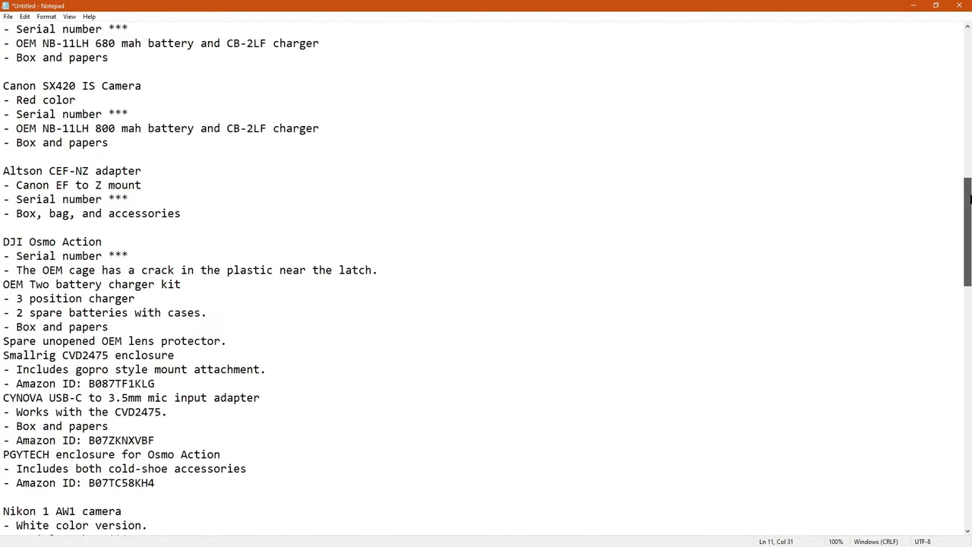
scroll("down", 3)
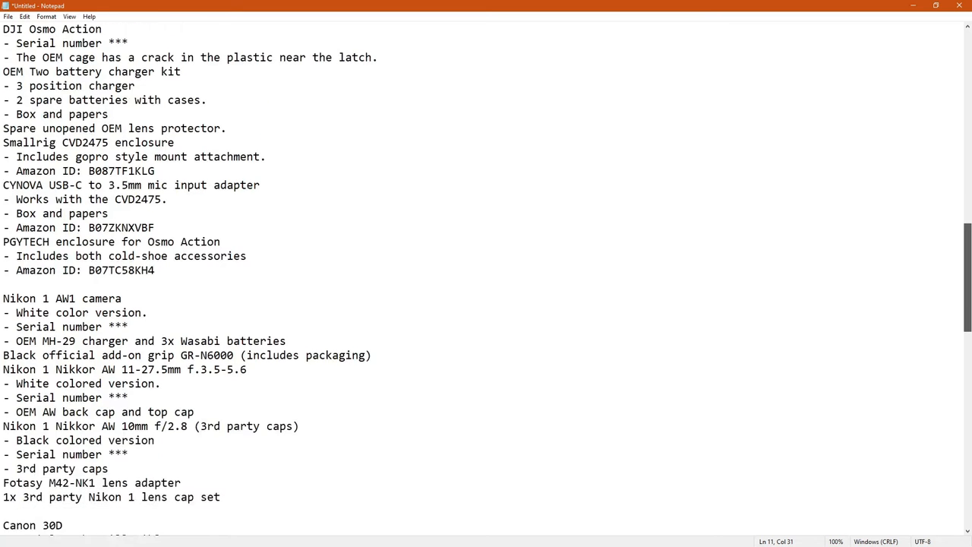
scroll("down", 3)
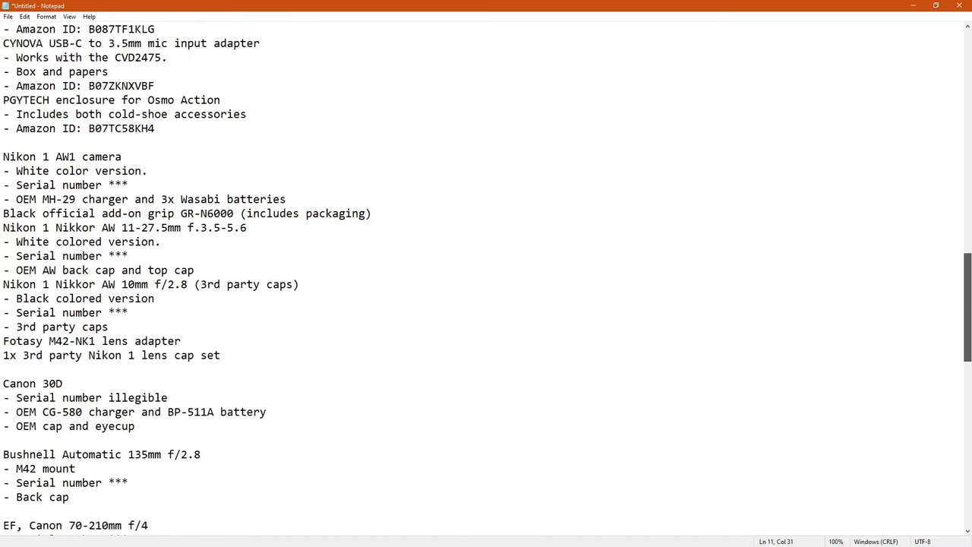
scroll("down", 3)
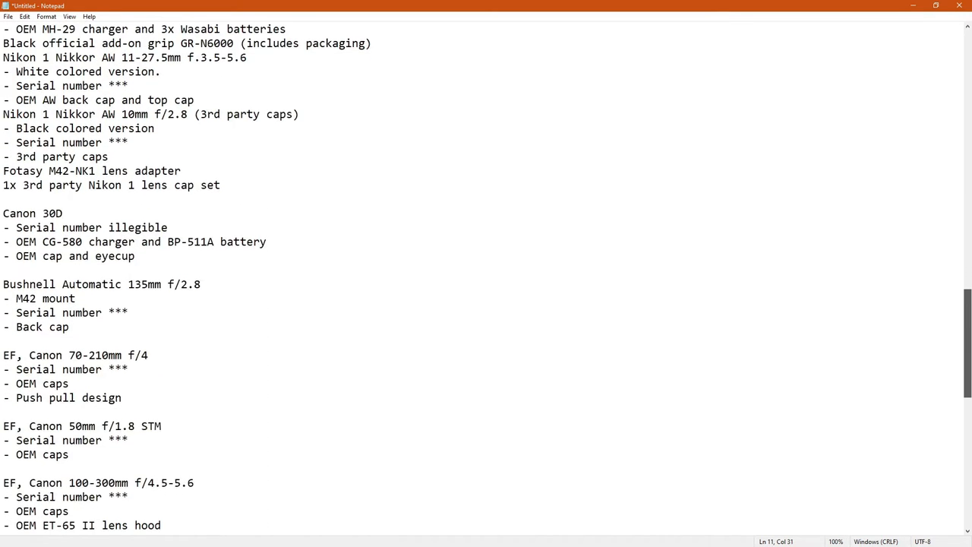
scroll("down", 3)
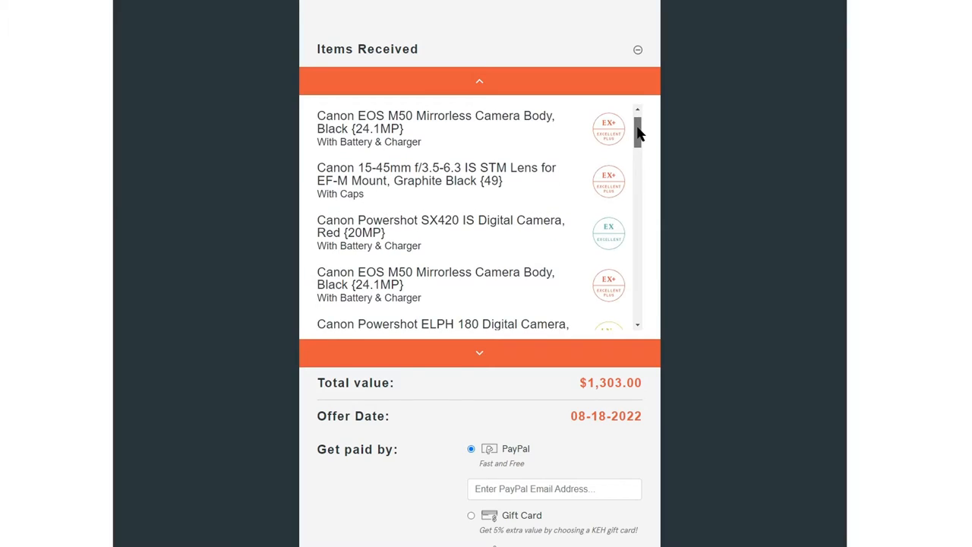
scroll("down", 3)
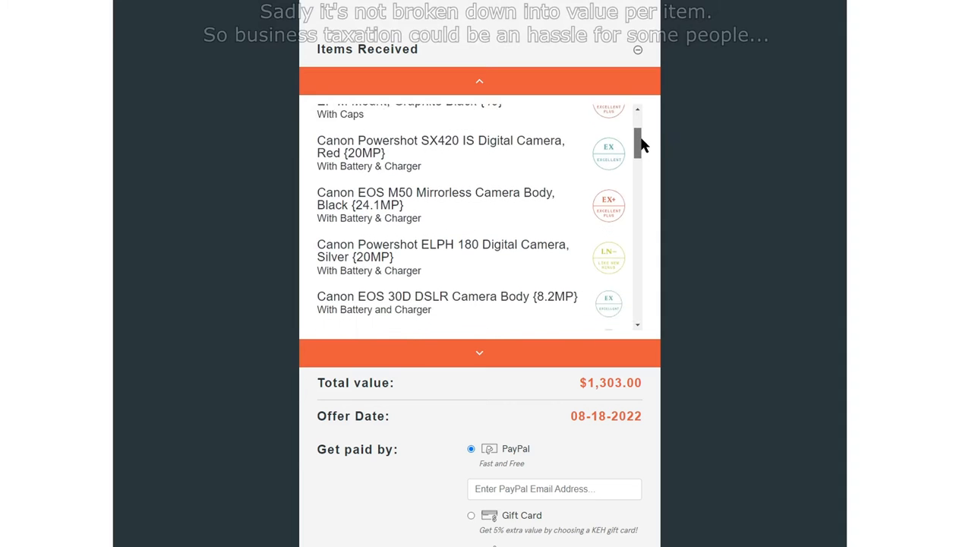
scroll("down", 3)
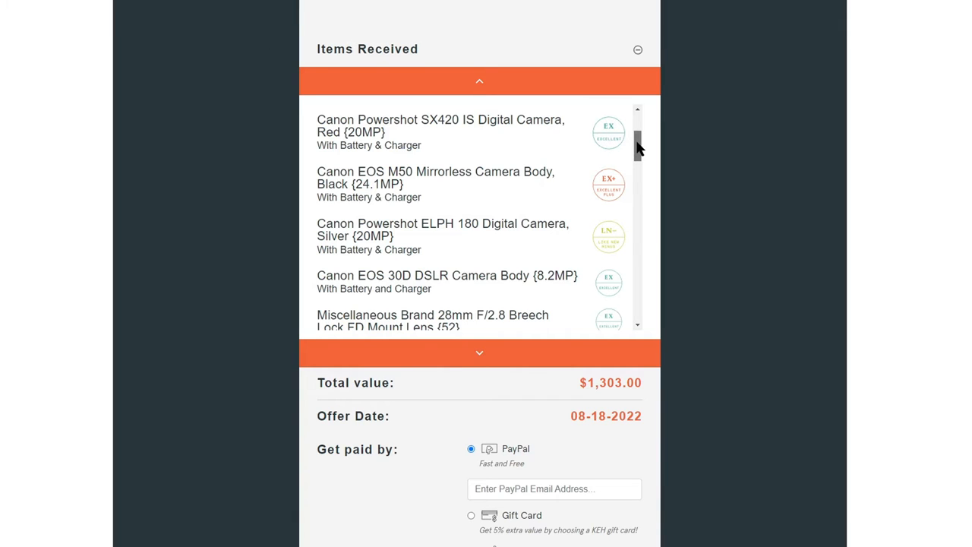
scroll("down", 3)
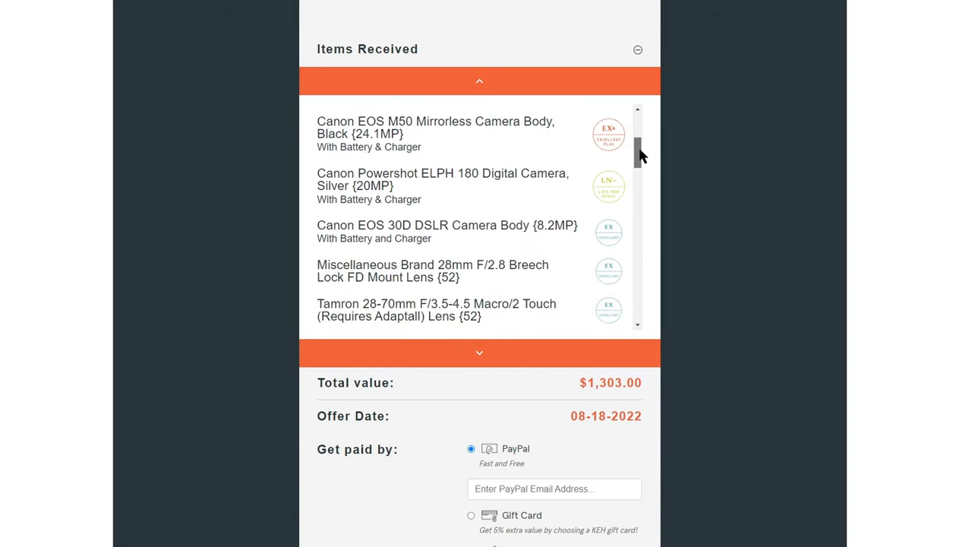
scroll("down", 3)
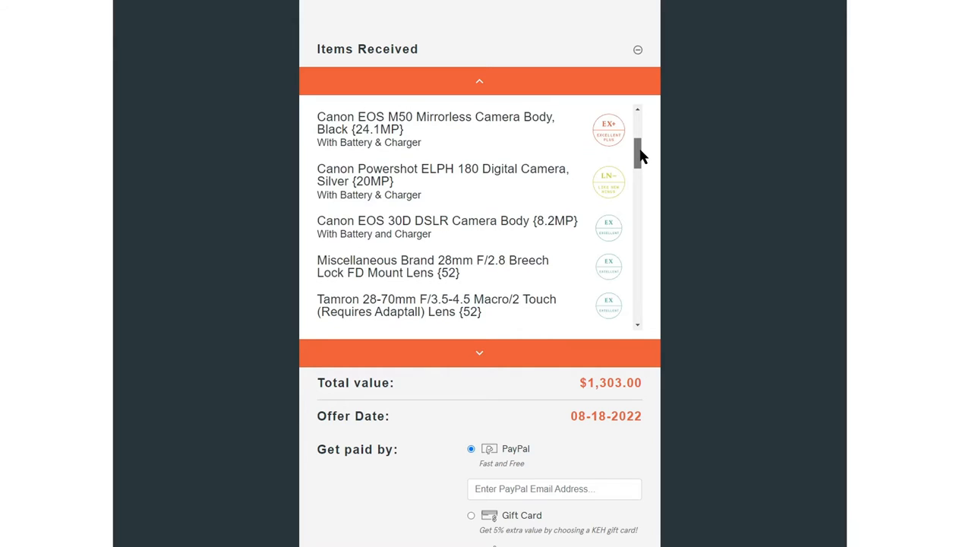
scroll("down", 3)
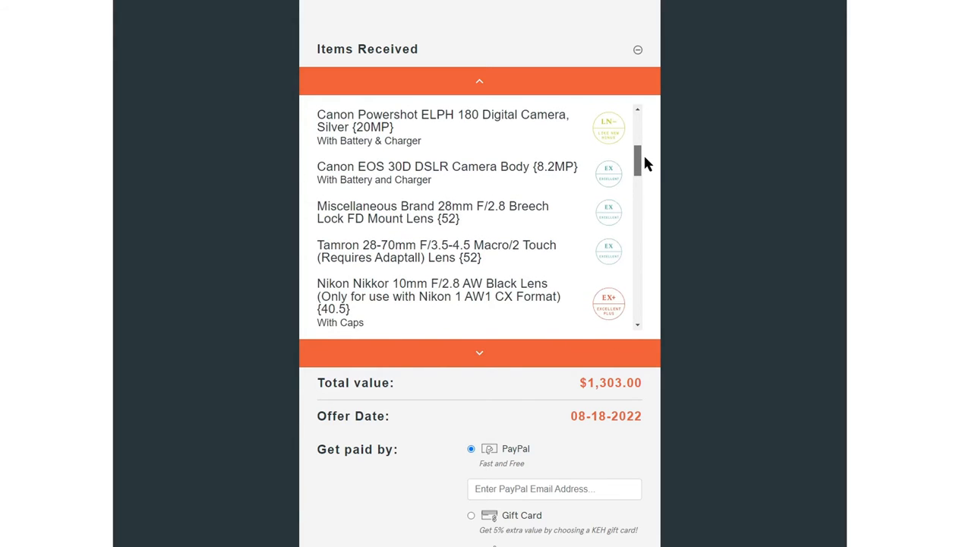
mouse_move(651, 164)
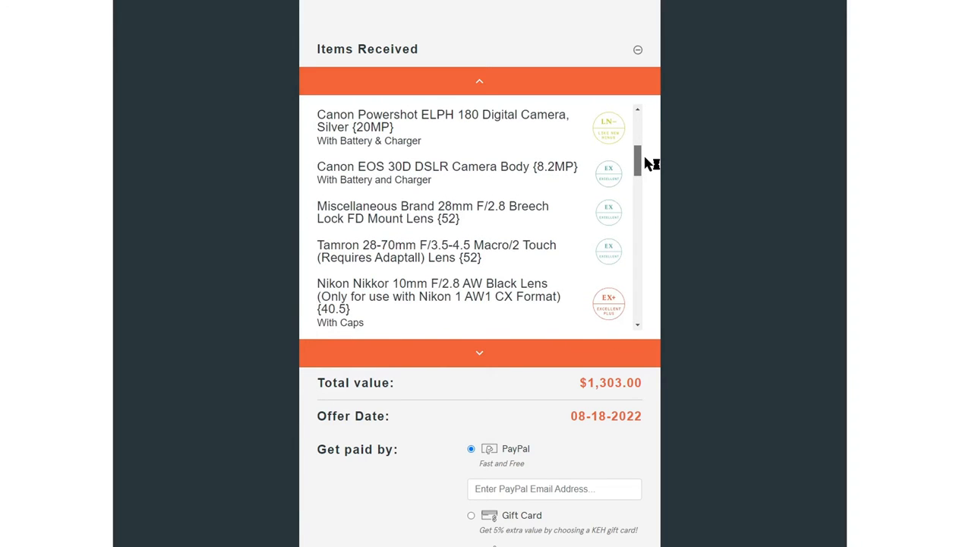
scroll("down", 3)
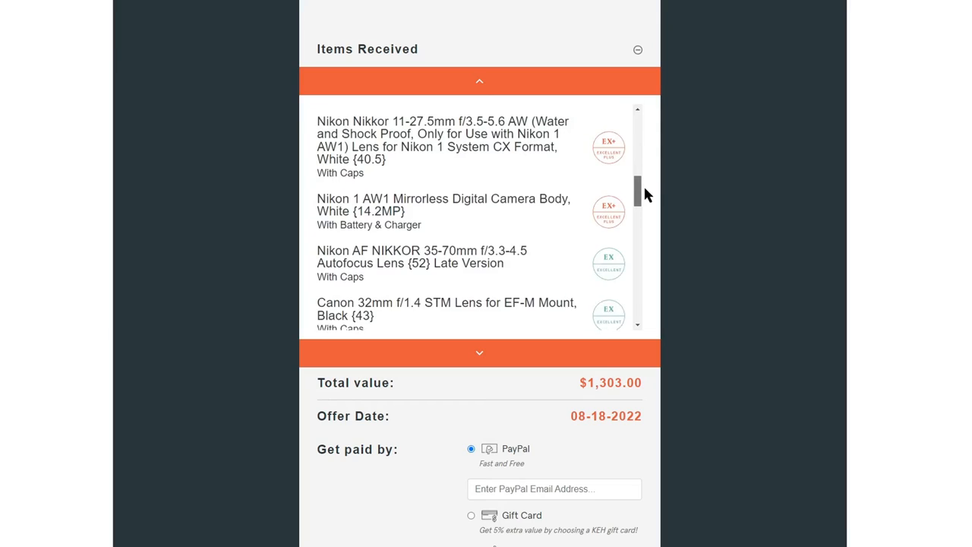
scroll("down", 3)
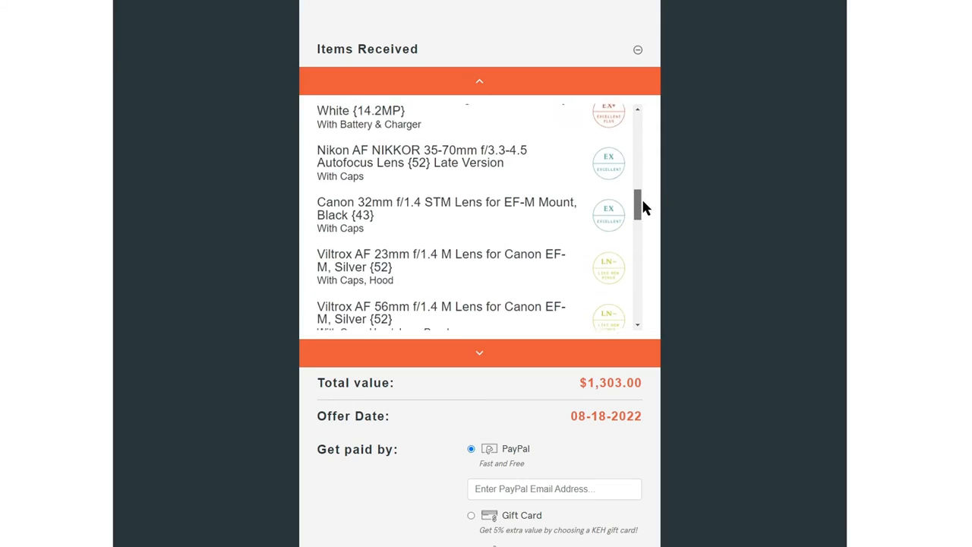
scroll("down", 3)
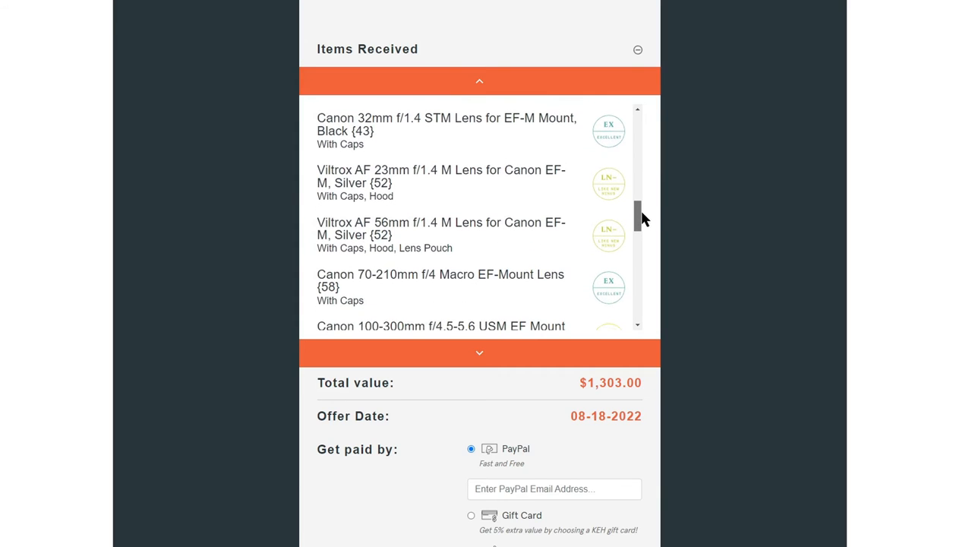